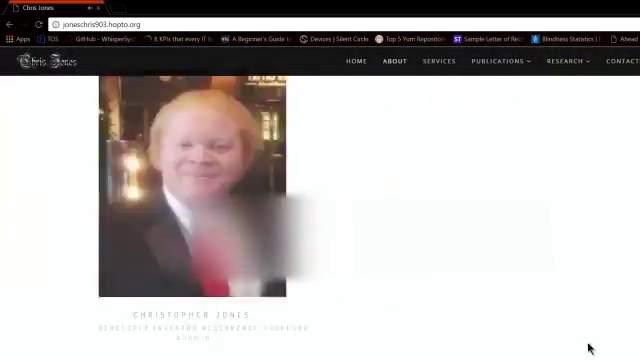
# Go to the personal website's home page and scroll down it.
pyautogui.click(437, 62)
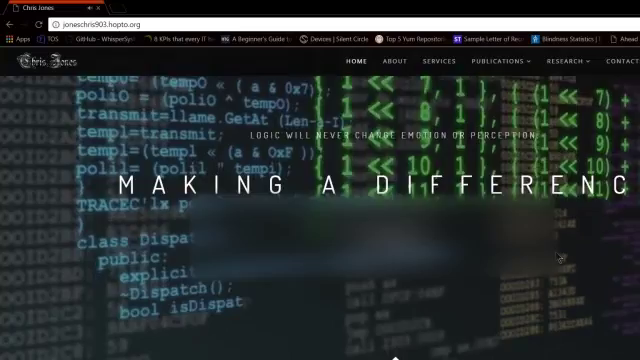
pyautogui.scroll(-3)
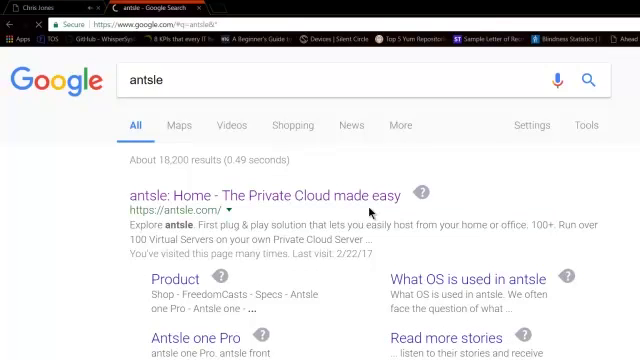
# Open the 'antsle: Home - The Private Cloud made easy' result and scroll through the homepage.
pyautogui.click(262, 195)
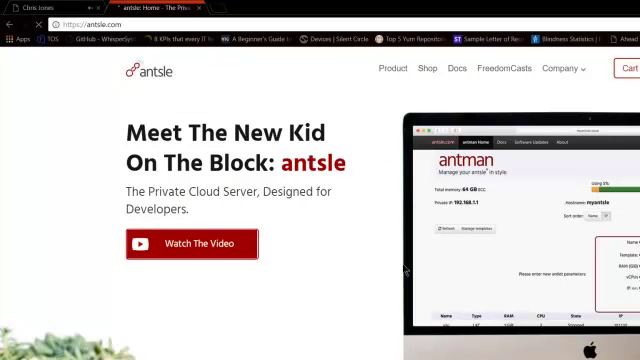
pyautogui.moveTo(390, 265)
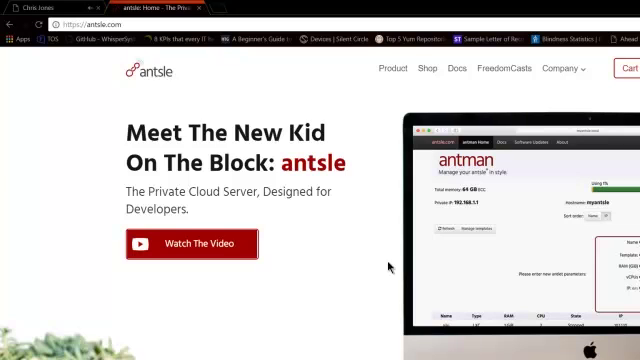
pyautogui.scroll(-3)
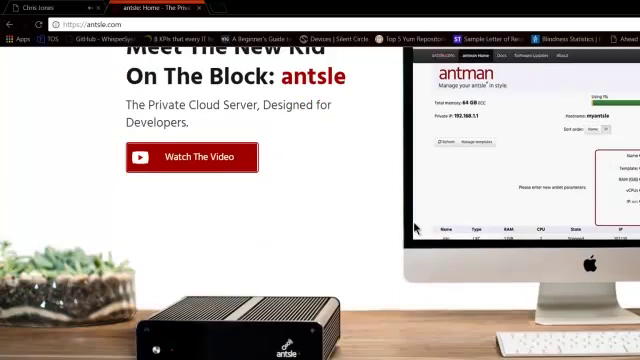
pyautogui.scroll(-3)
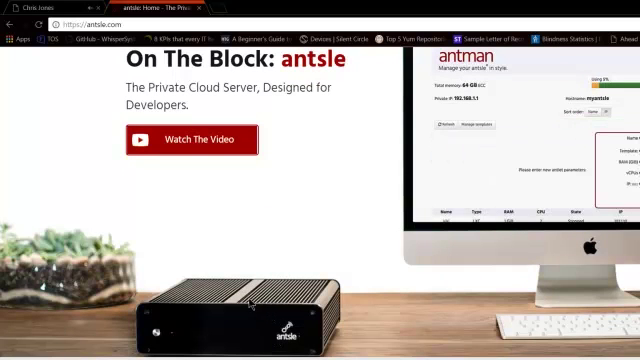
pyautogui.scroll(-3)
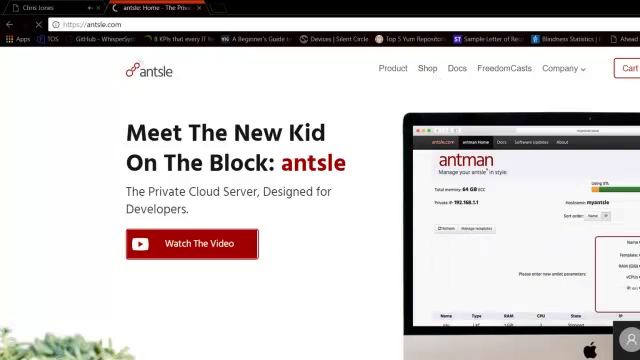
pyautogui.moveTo(445, 185)
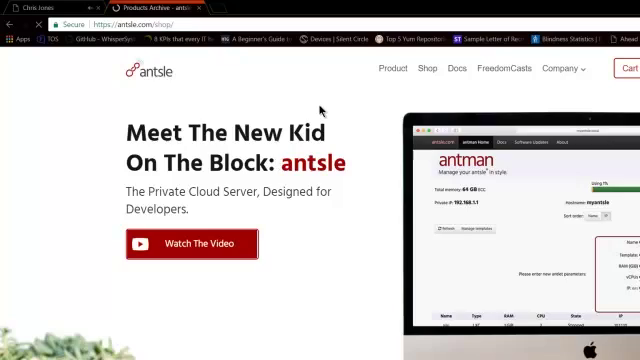
# Scroll the antsle shop down to the antsle one models priced $699 to $2,099.
pyautogui.scroll(-3)
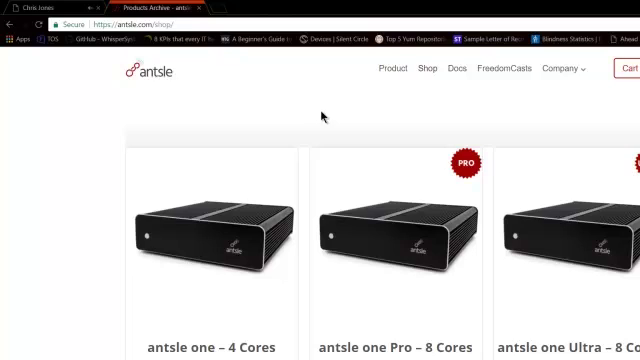
pyautogui.scroll(-3)
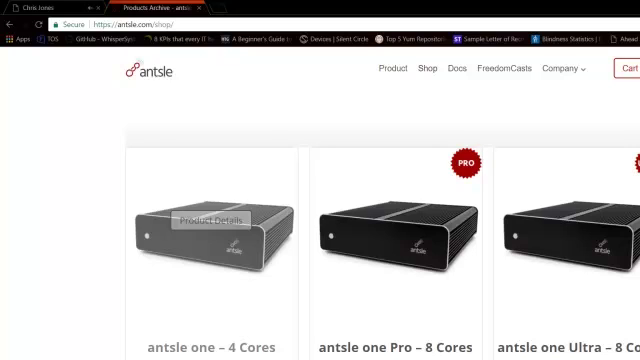
pyautogui.moveTo(268, 354)
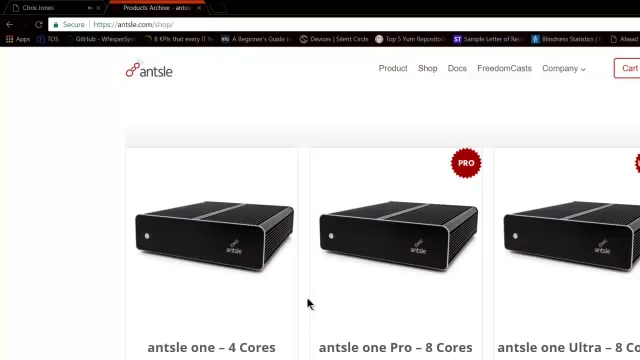
pyautogui.scroll(-3)
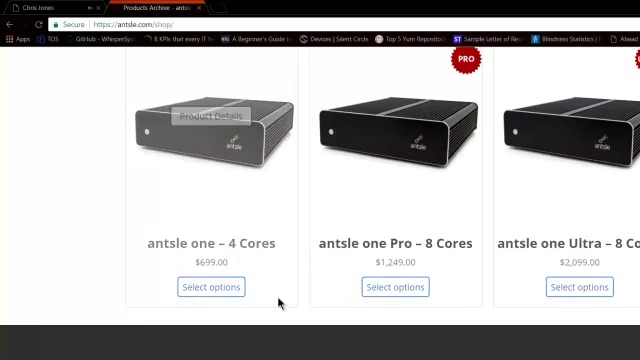
pyautogui.moveTo(211, 287)
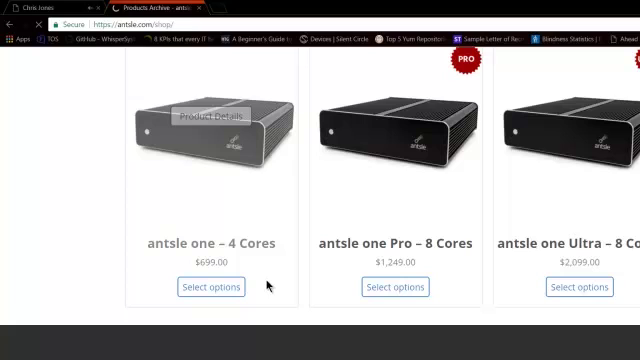
# Open the antsle one – 4 Cores page and scroll to its SSD options.
pyautogui.click(211, 130)
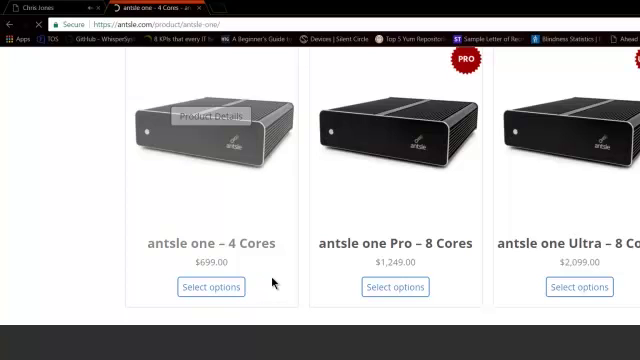
pyautogui.moveTo(273, 288)
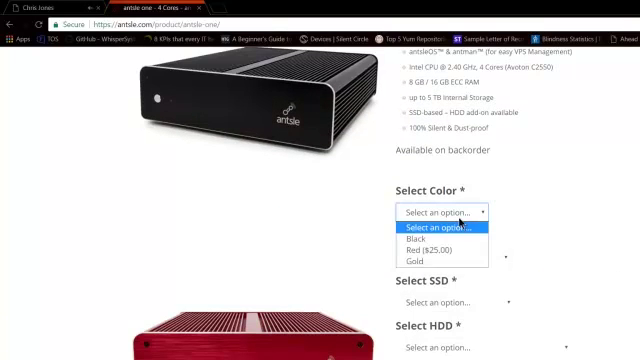
pyautogui.moveTo(440, 249)
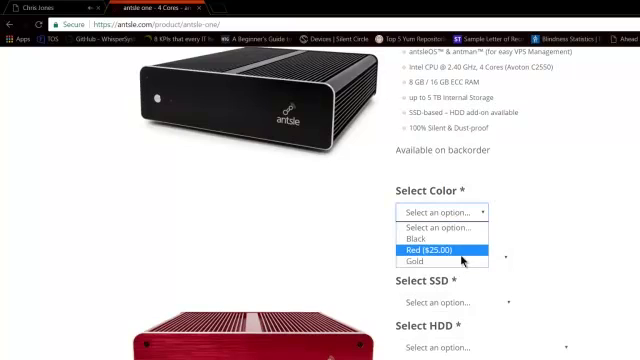
pyautogui.moveTo(430, 236)
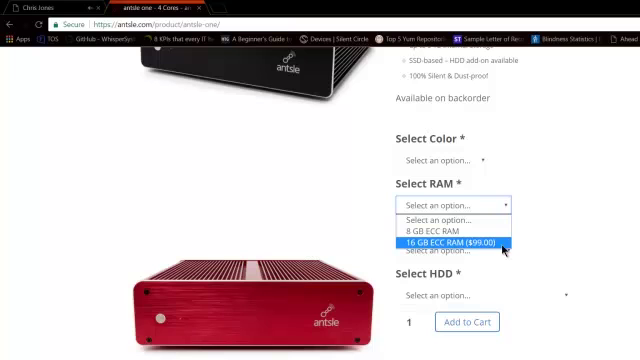
pyautogui.moveTo(508, 252)
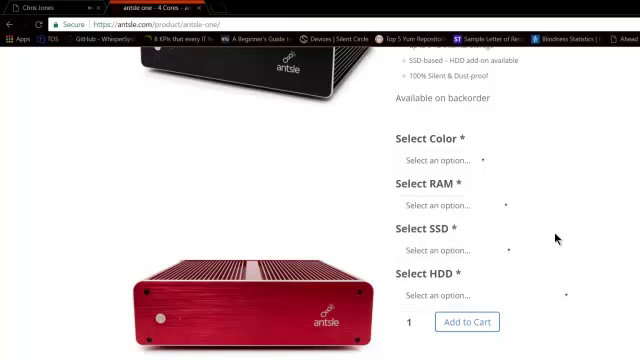
pyautogui.scroll(-3)
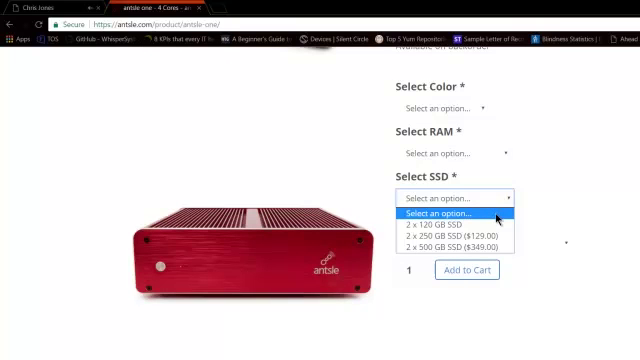
pyautogui.moveTo(500, 218)
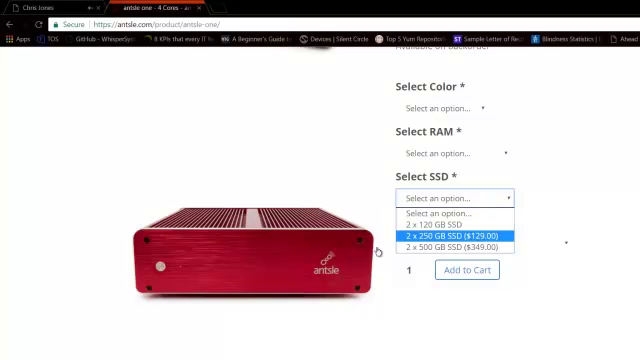
pyautogui.moveTo(465, 245)
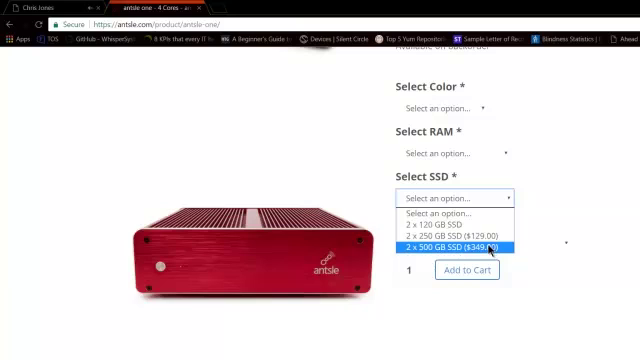
pyautogui.moveTo(450, 235)
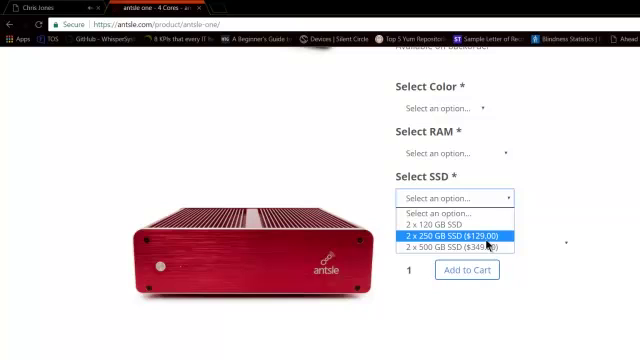
pyautogui.moveTo(485, 245)
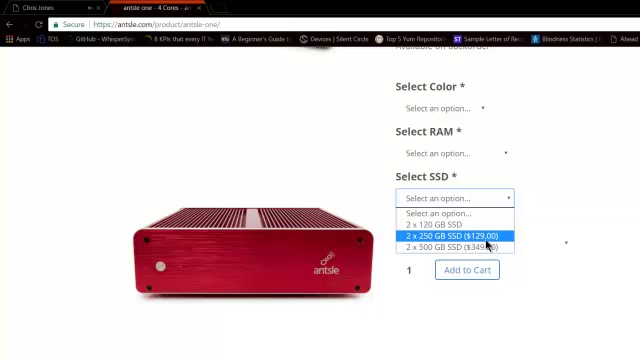
pyautogui.scroll(-3)
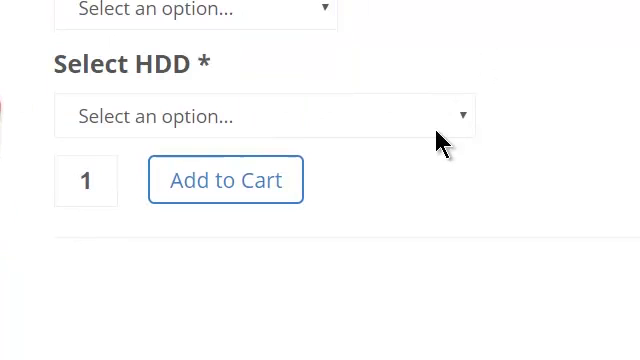
# Close the SSD dropdown without a selection and scroll past the HDD selector.
pyautogui.click(260, 116)
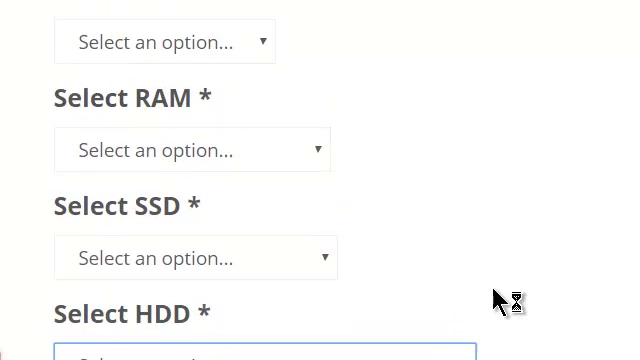
pyautogui.scroll(-3)
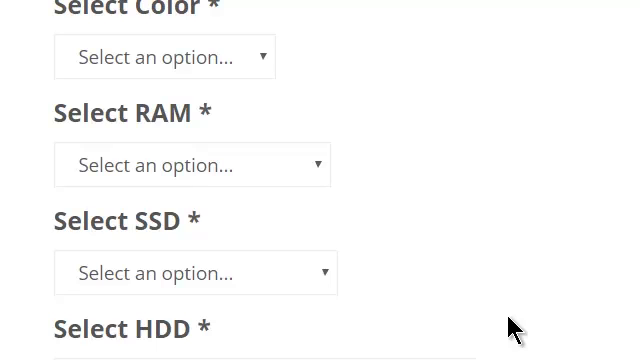
pyautogui.moveTo(82, 300)
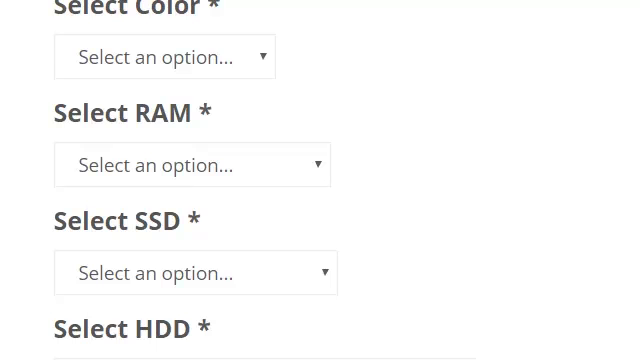
pyautogui.moveTo(197, 228)
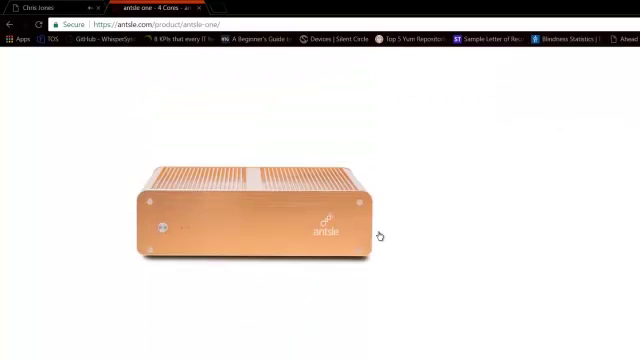
# Scroll through the gold, rear-port and internal-board photos, then back to the specs.
pyautogui.scroll(-3)
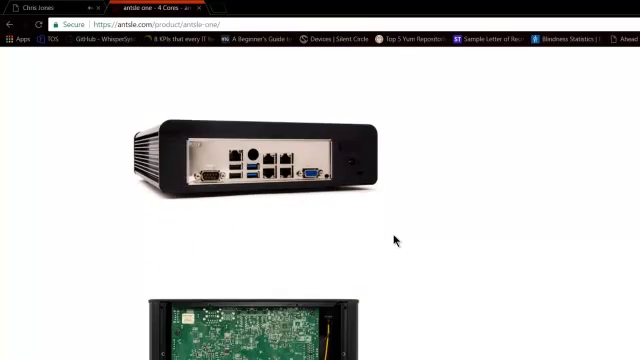
pyautogui.scroll(-3)
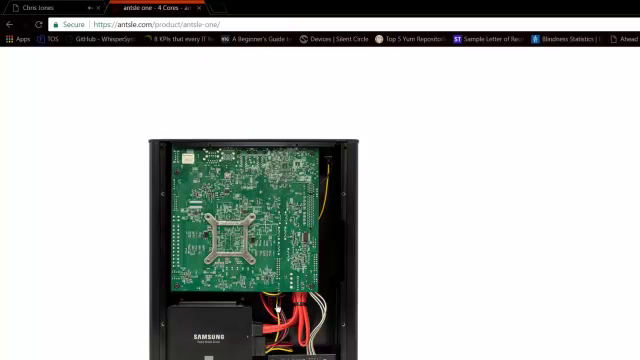
pyautogui.scroll(-3)
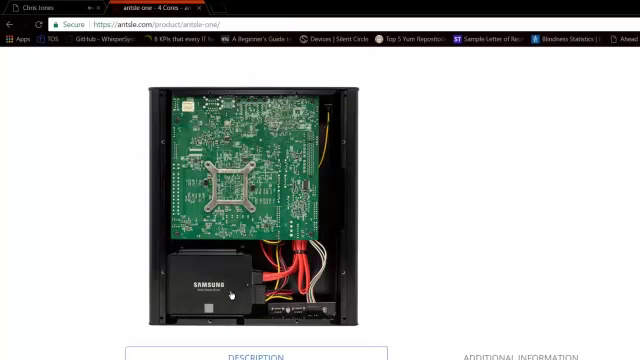
pyautogui.moveTo(231, 298)
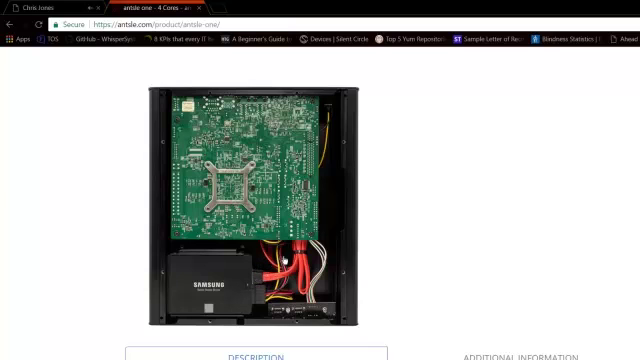
pyautogui.scroll(-3)
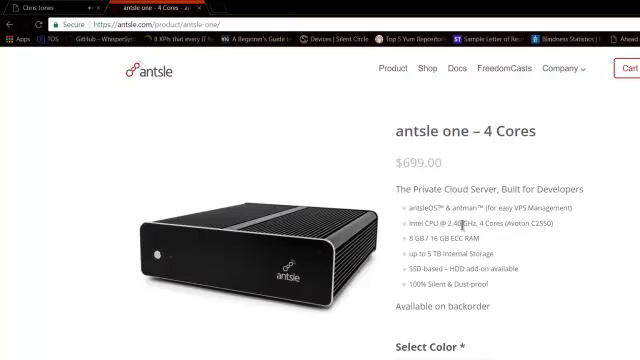
pyautogui.scroll(-3)
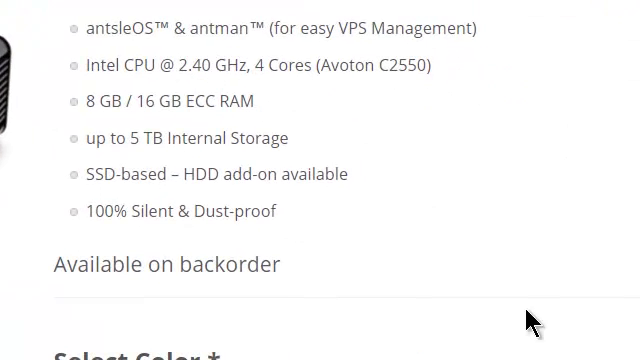